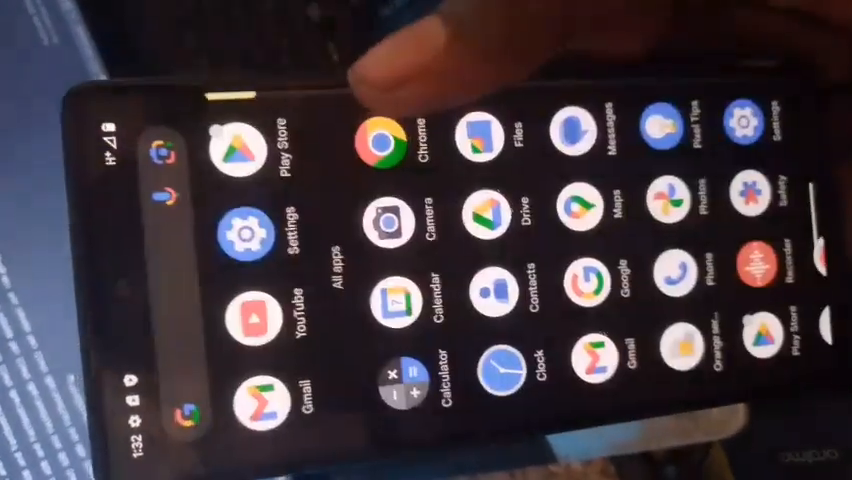
# Launch Chrome from the app drawer so its splash screen appears
pyautogui.click(382, 136)
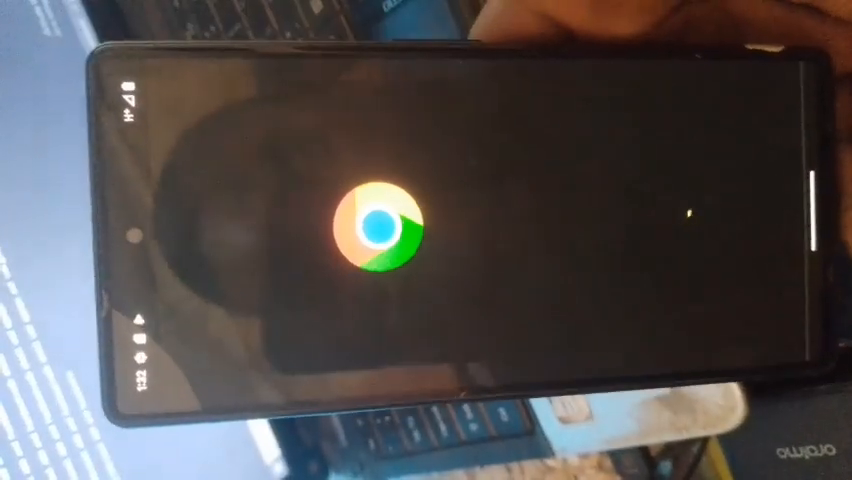